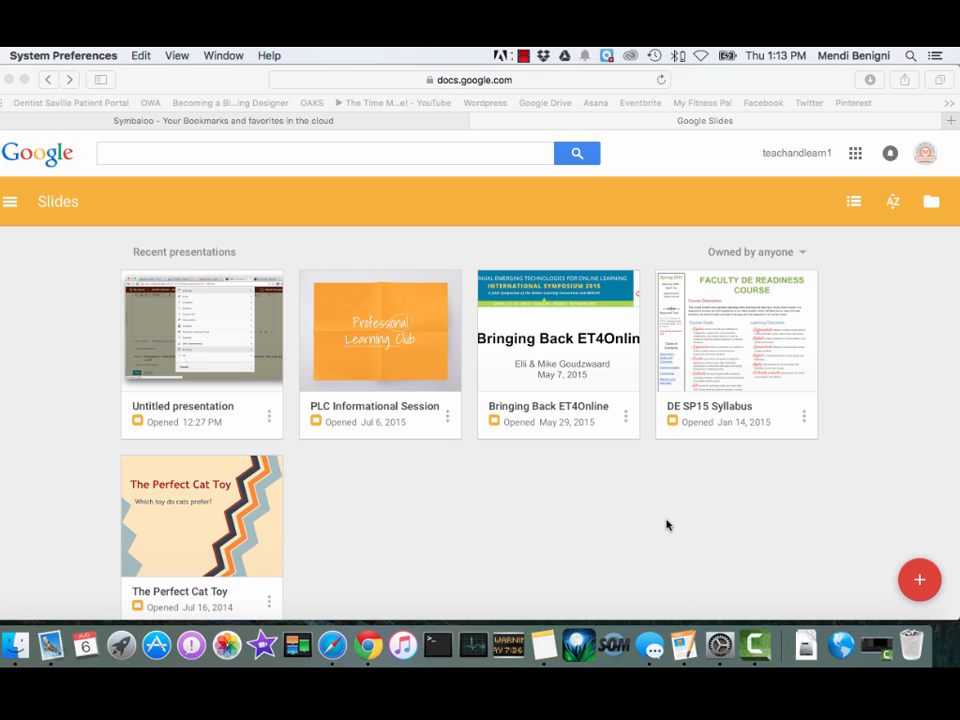
pyautogui.moveTo(784, 540)
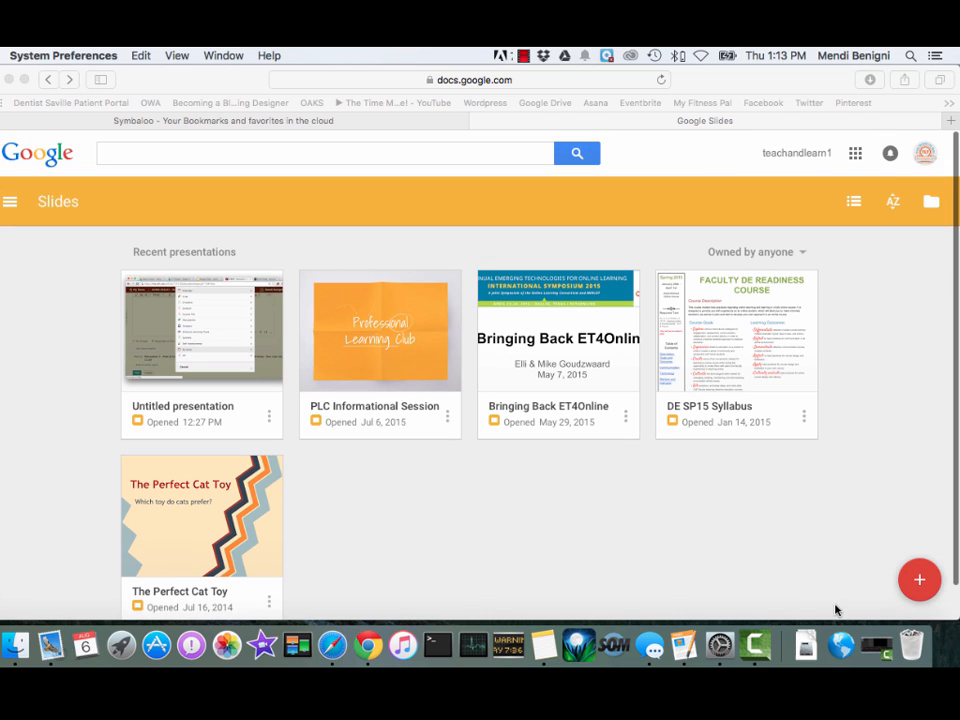
# - Start a new untitled presentation from the Slides home page, bringing up the theme chooser
pyautogui.click(920, 580)
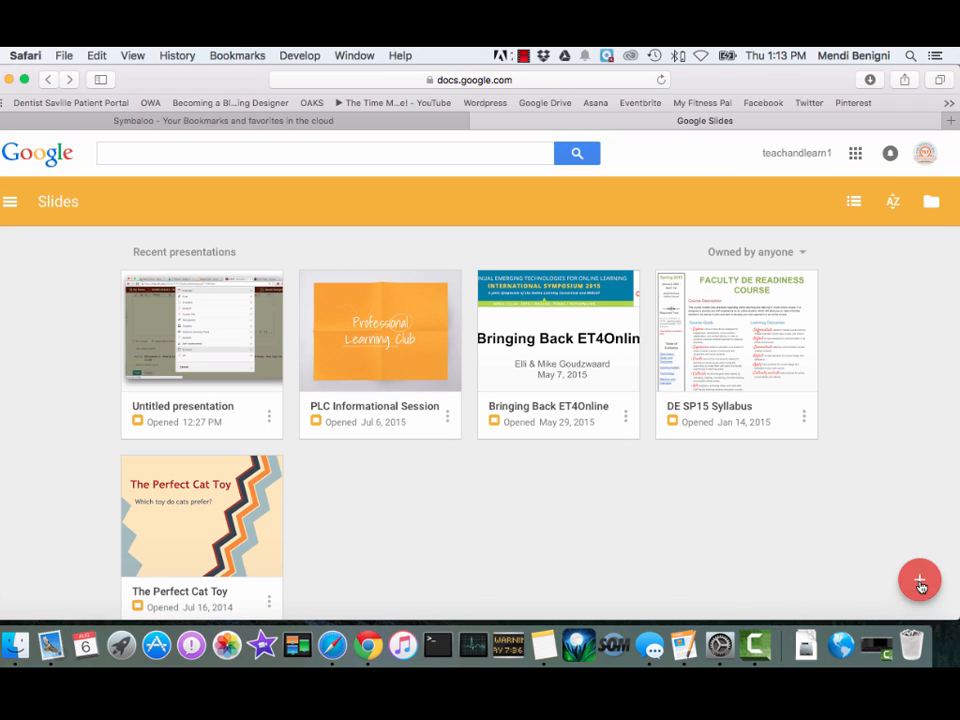
pyautogui.click(920, 580)
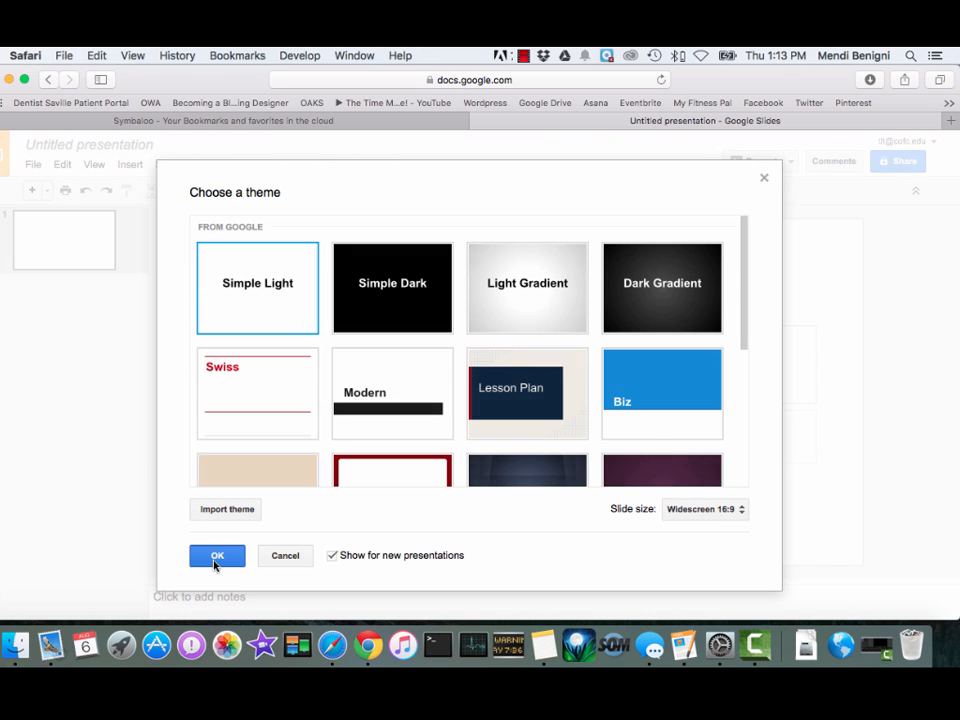
# - Accept the Simple Light theme and set slide 1 to the Blank layout
pyautogui.click(216, 556)
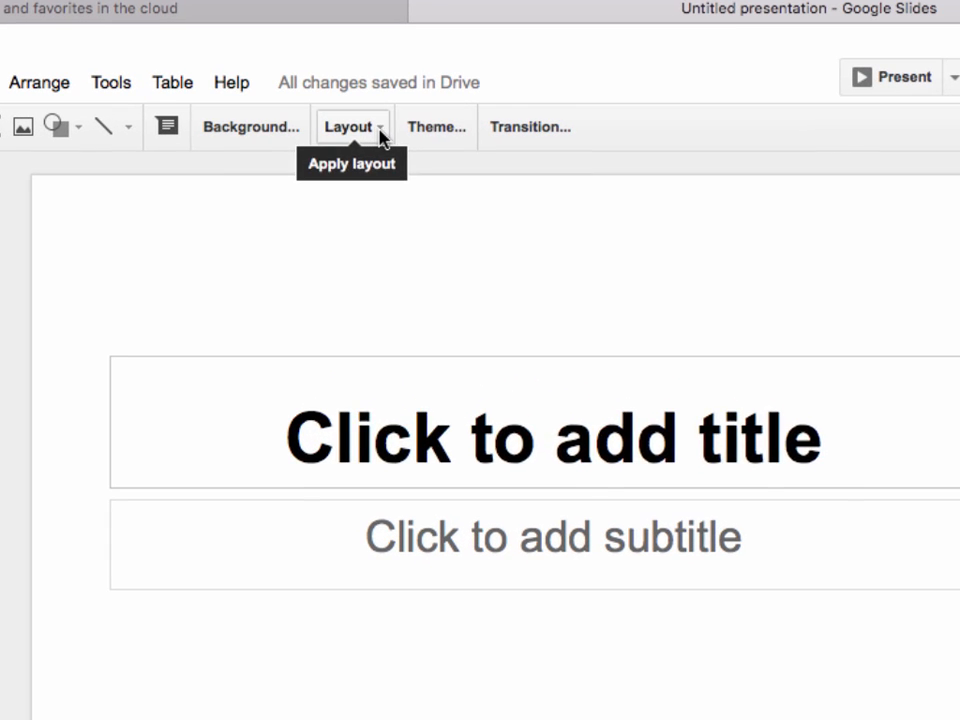
pyautogui.click(348, 126)
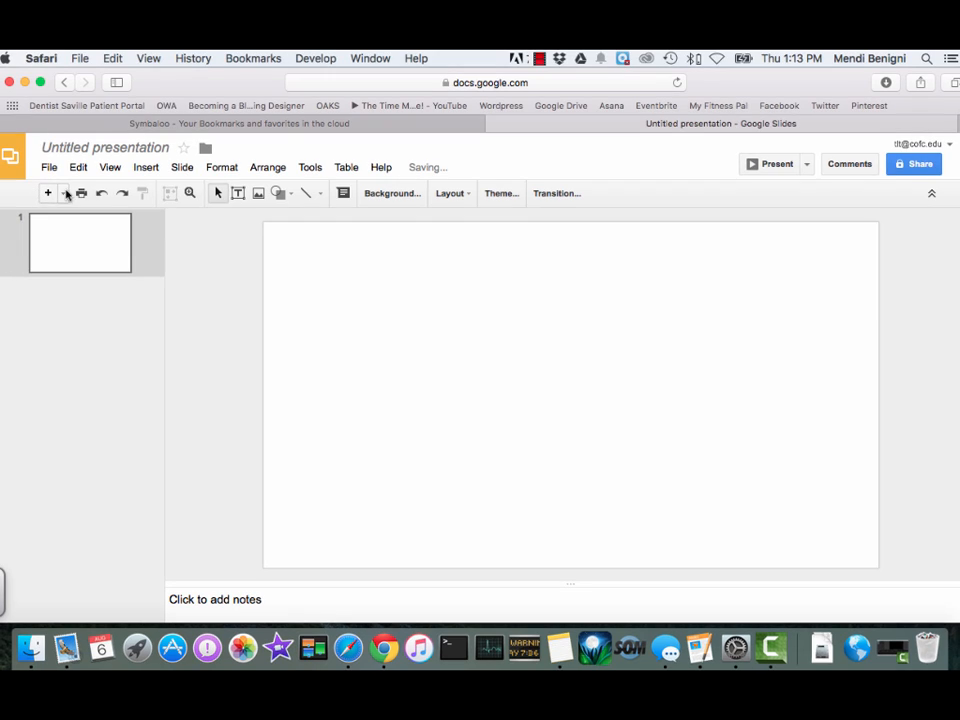
pyautogui.moveTo(48, 192)
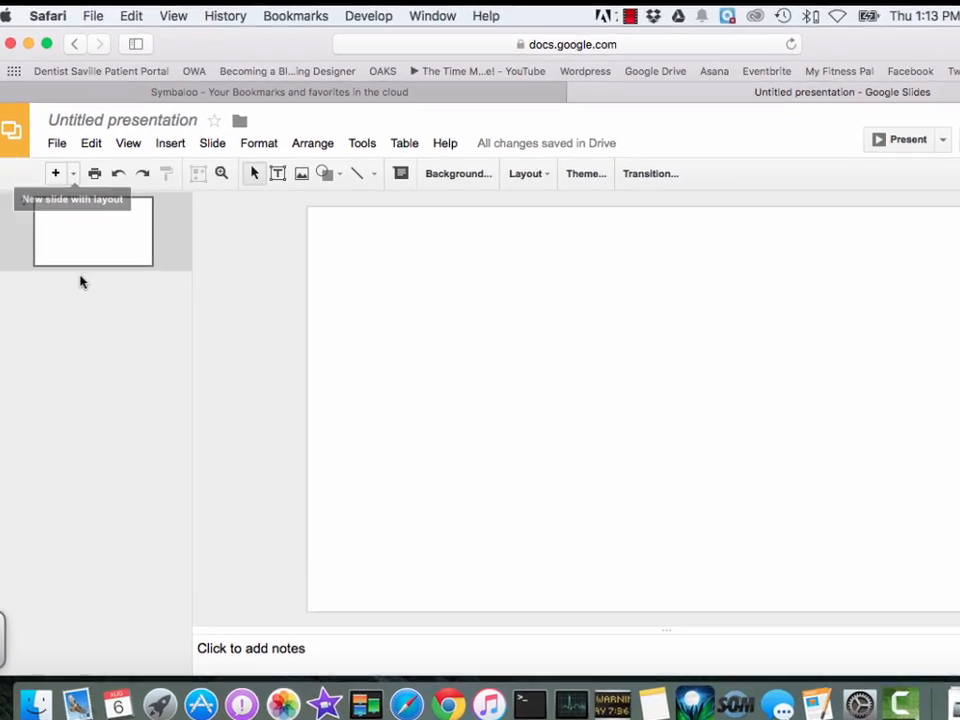
# - Add several blank slides after slide 1 and check them in the filmstrip, returning to slide 1
pyautogui.click(72, 172)
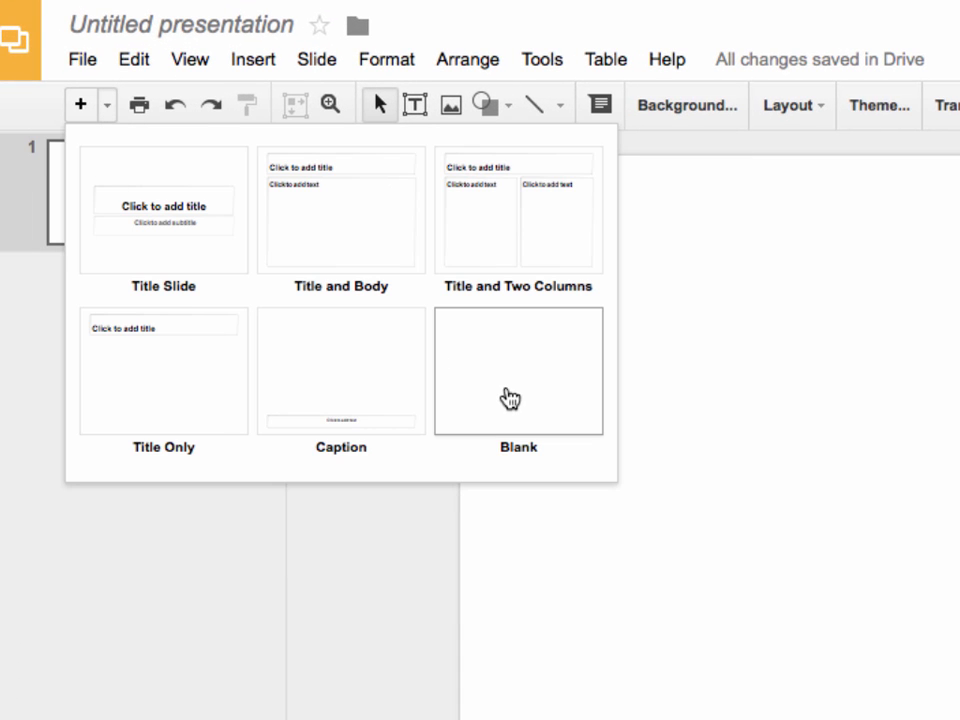
pyautogui.click(518, 370)
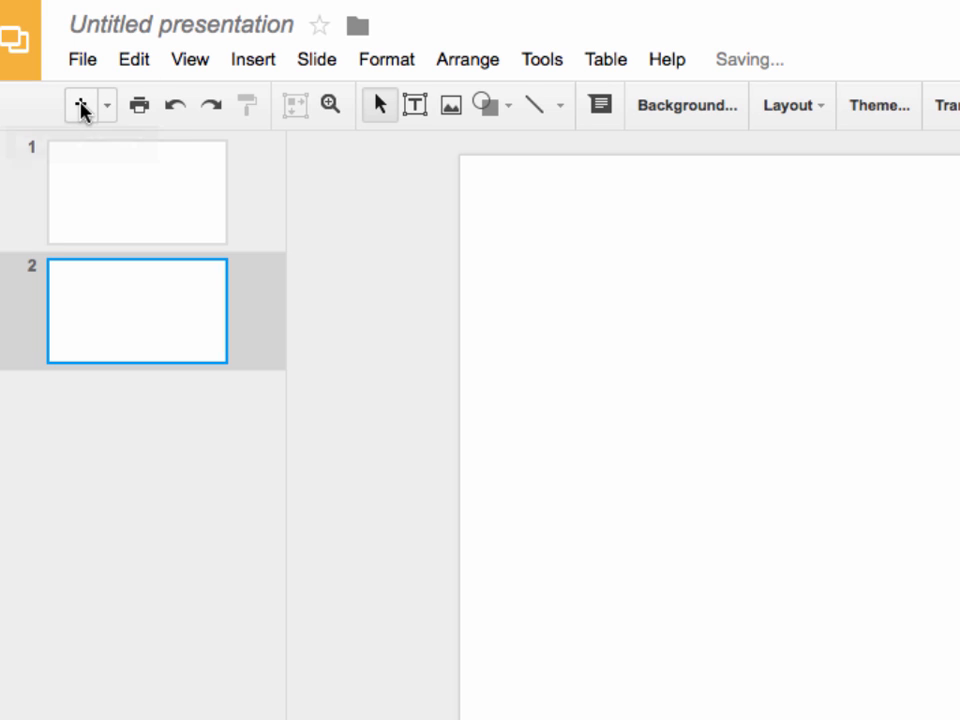
pyautogui.moveTo(82, 104)
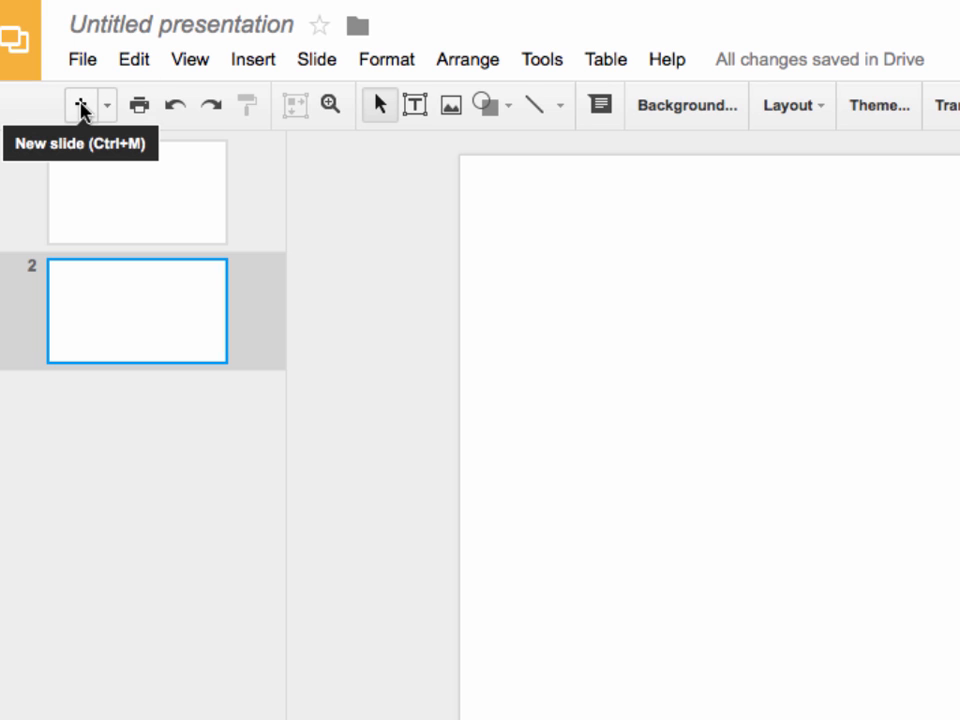
pyautogui.click(80, 104)
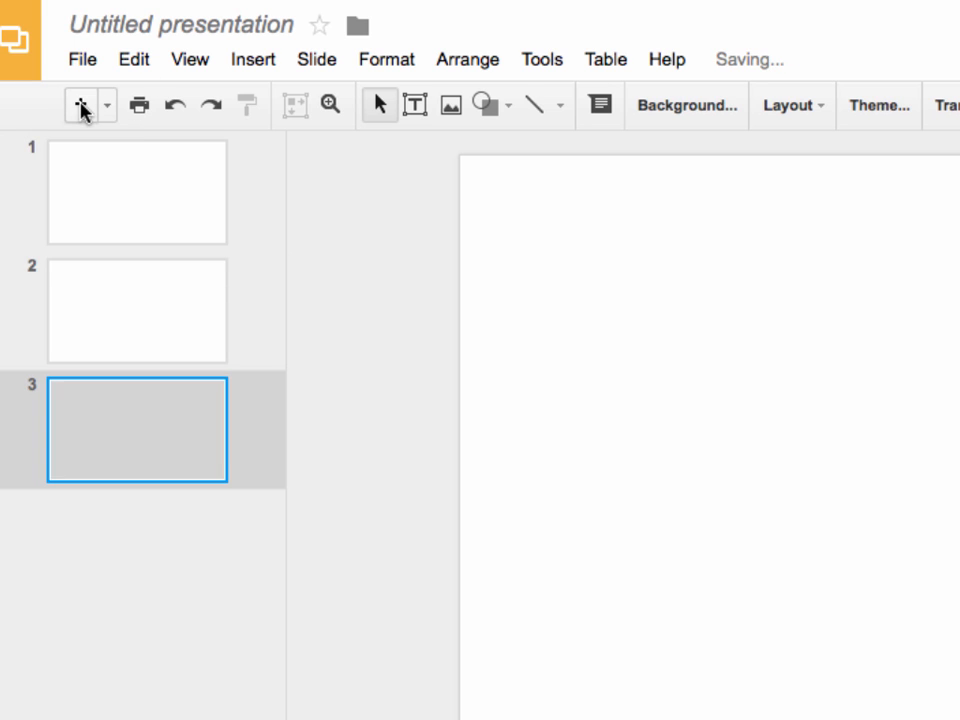
pyautogui.scroll(-3)
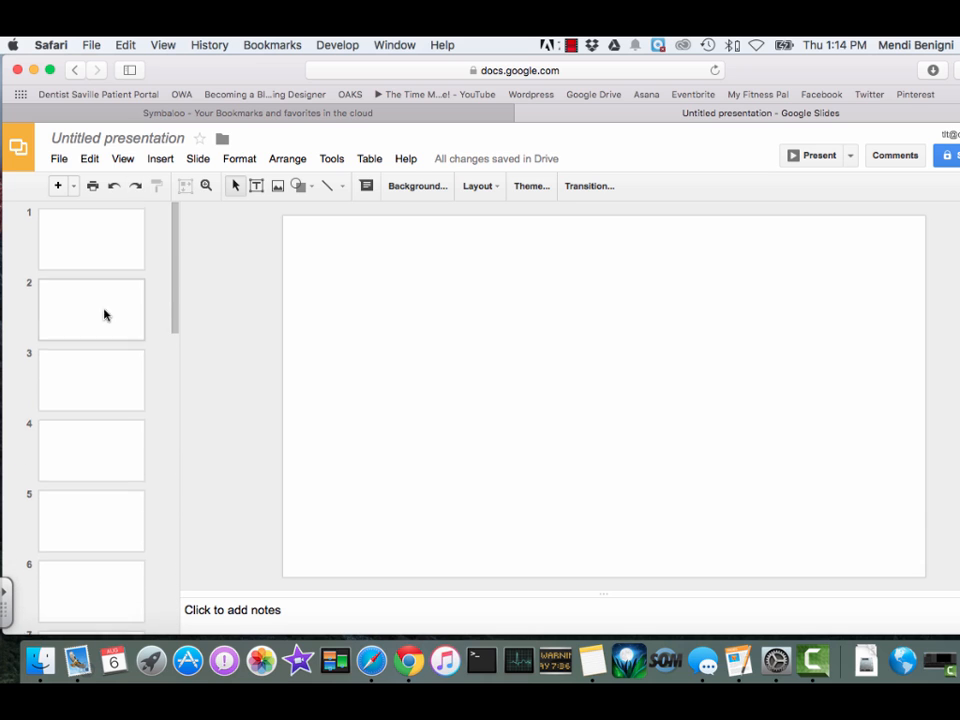
pyautogui.click(92, 448)
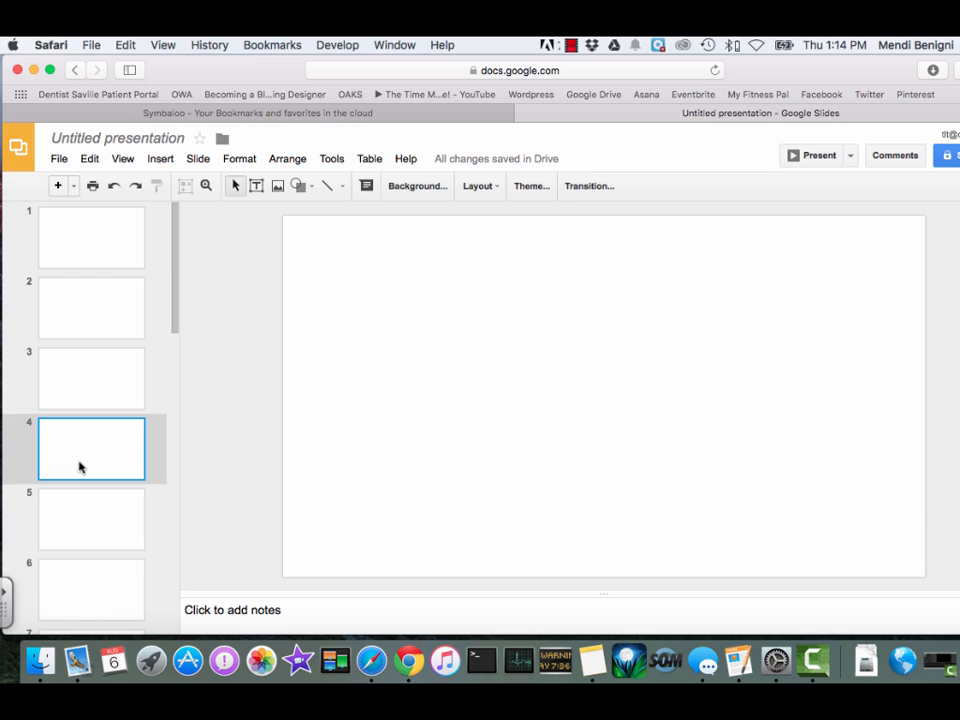
pyautogui.click(92, 580)
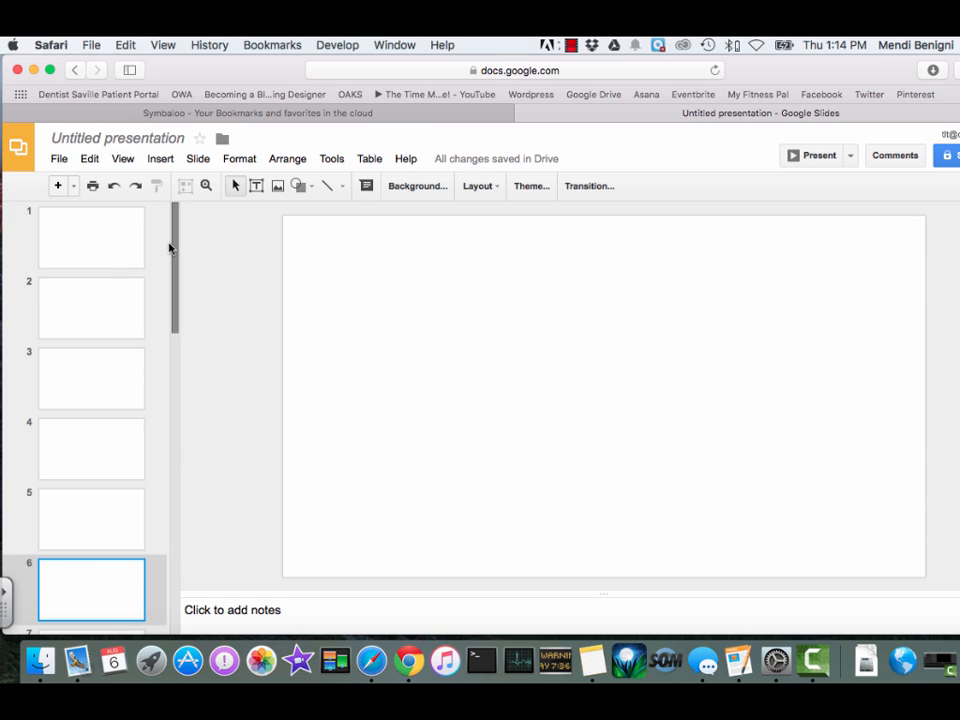
pyautogui.click(92, 236)
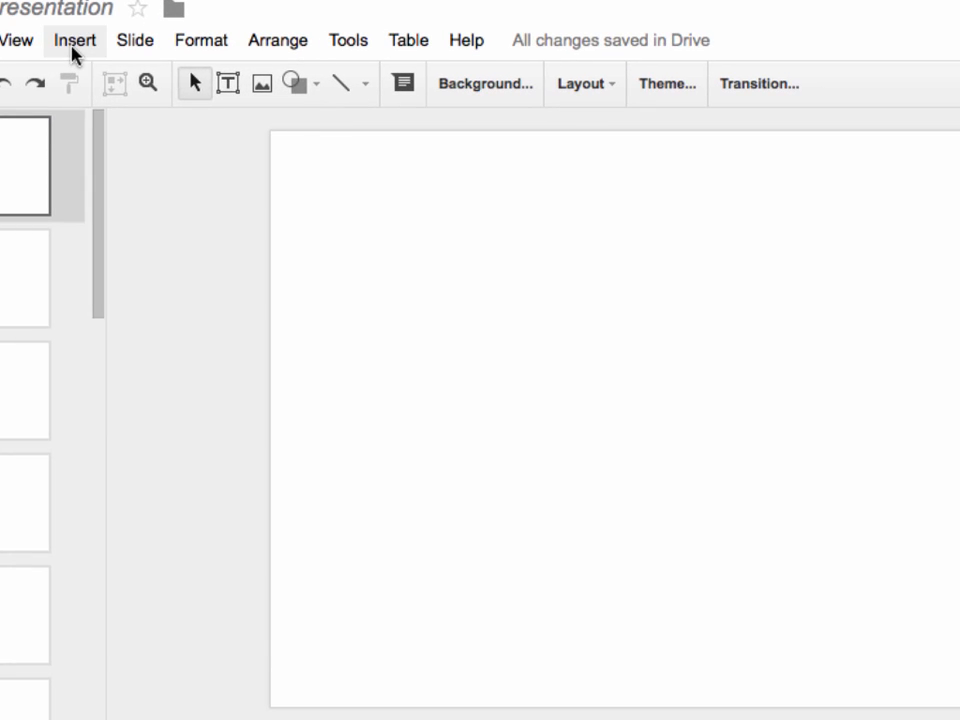
# - Insert an image on slide 1 by upload, browsing the Mac's Photos library for a photo
pyautogui.click(74, 40)
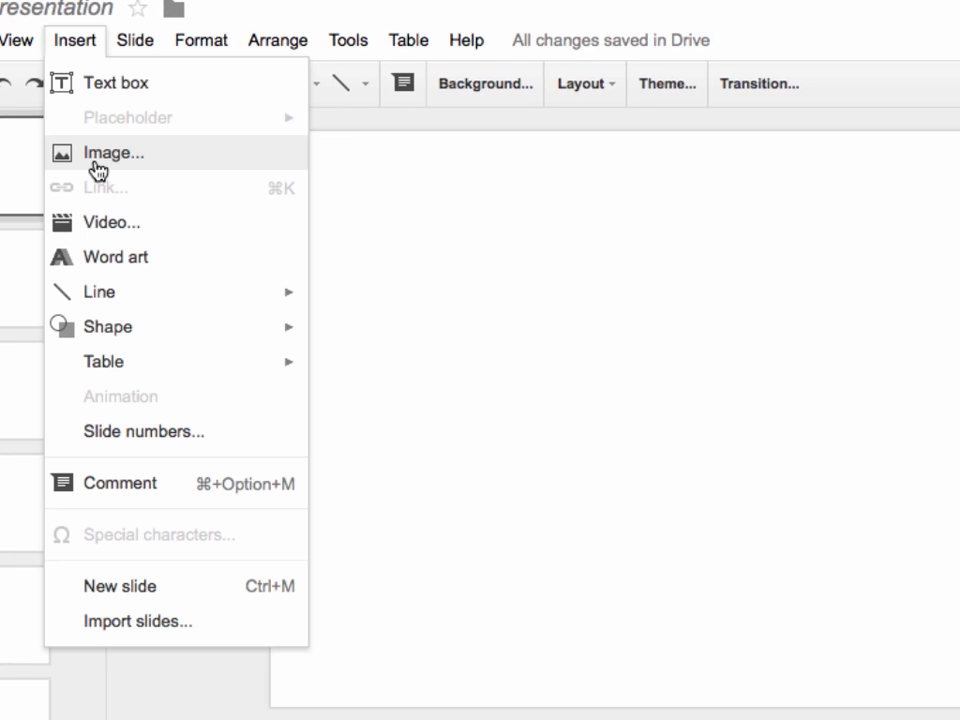
pyautogui.click(112, 152)
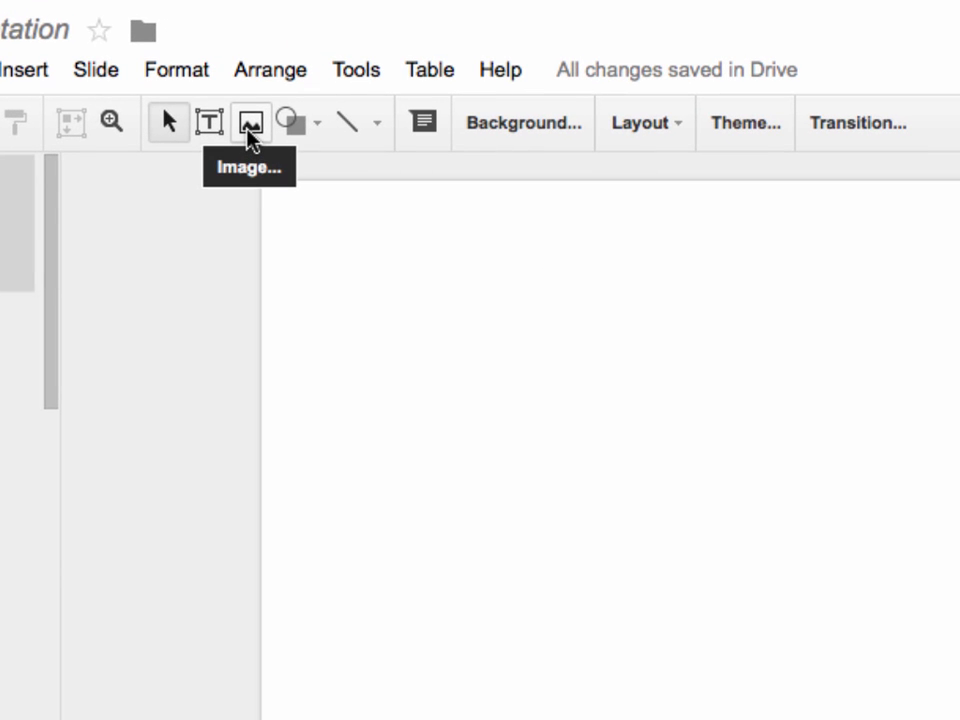
pyautogui.click(250, 122)
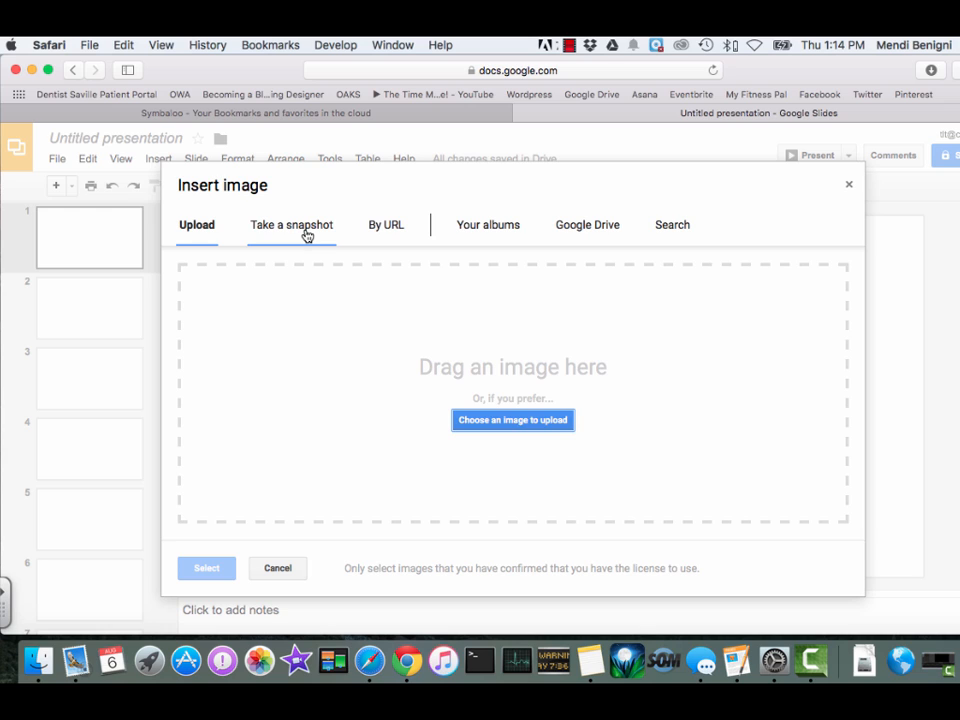
pyautogui.click(386, 224)
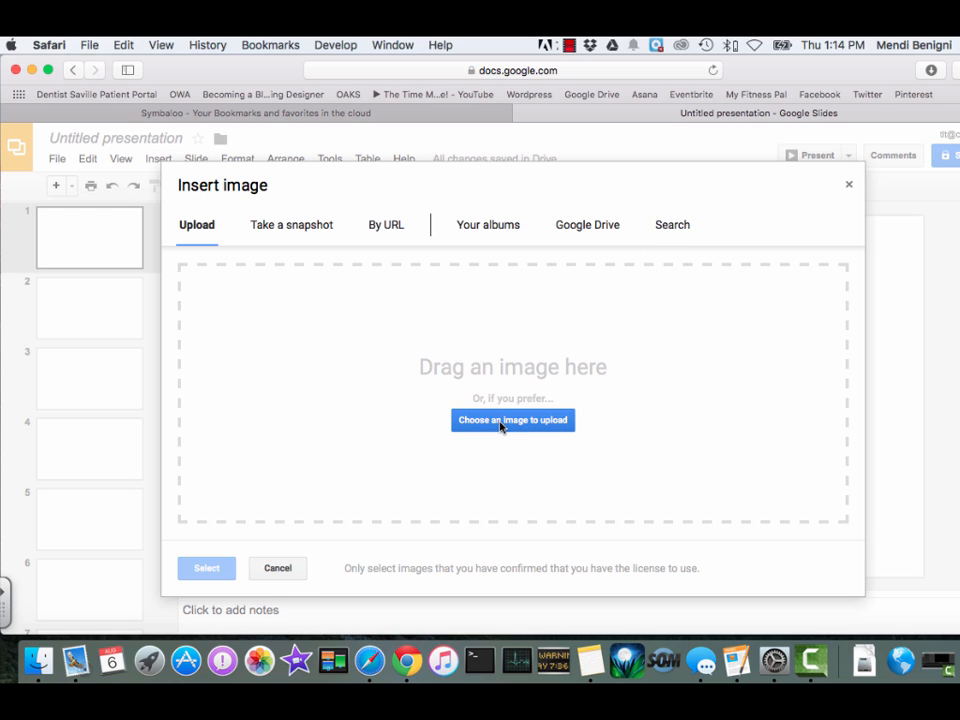
pyautogui.click(512, 420)
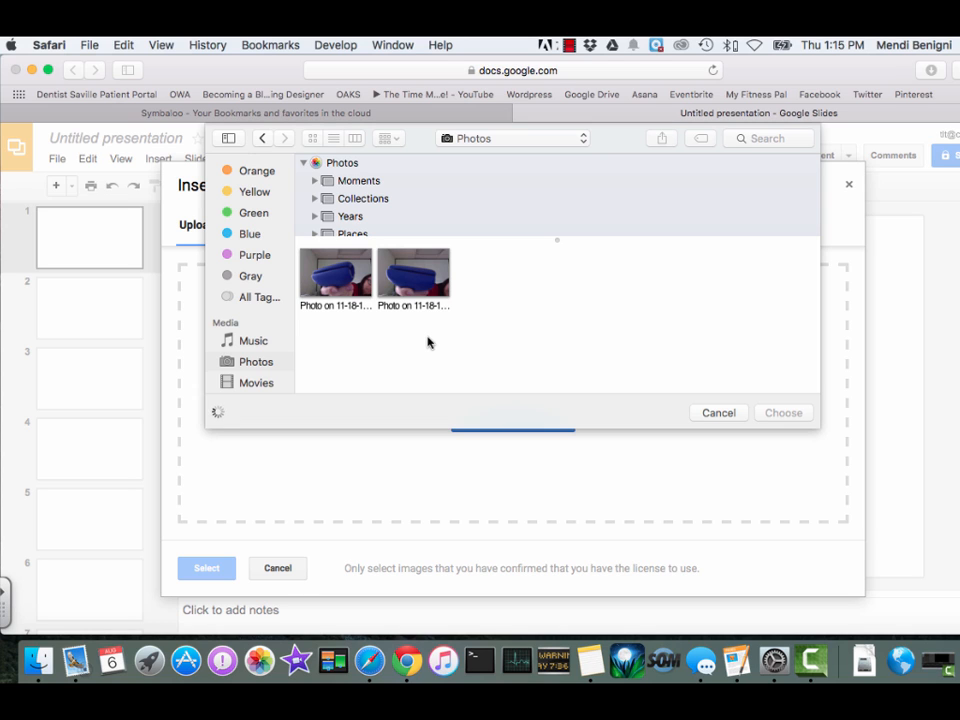
pyautogui.rightClick(412, 272)
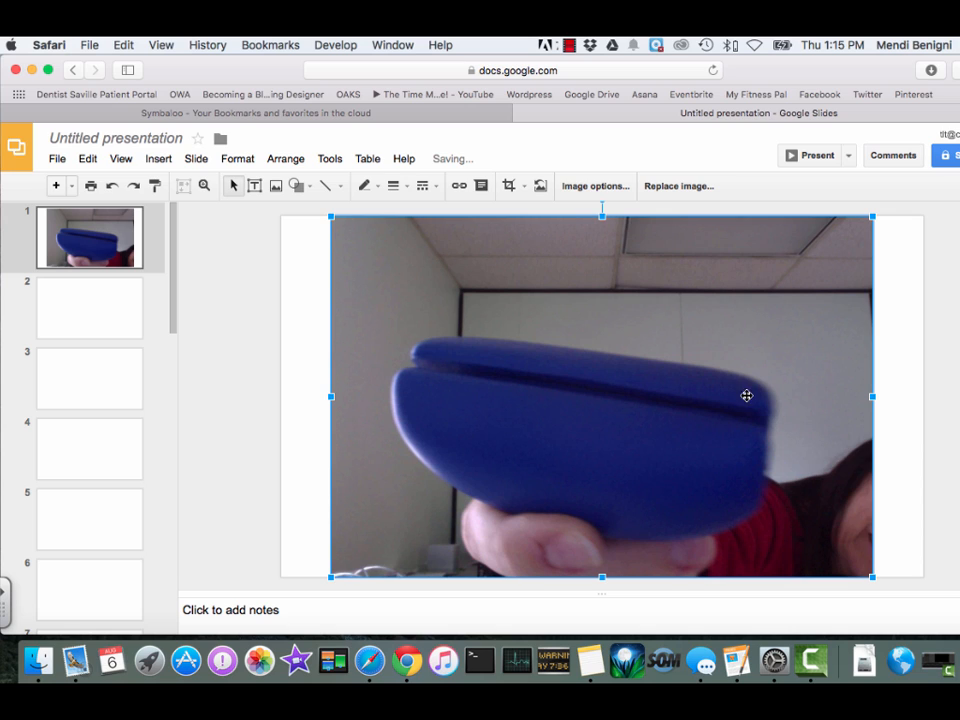
pyautogui.moveTo(372, 248)
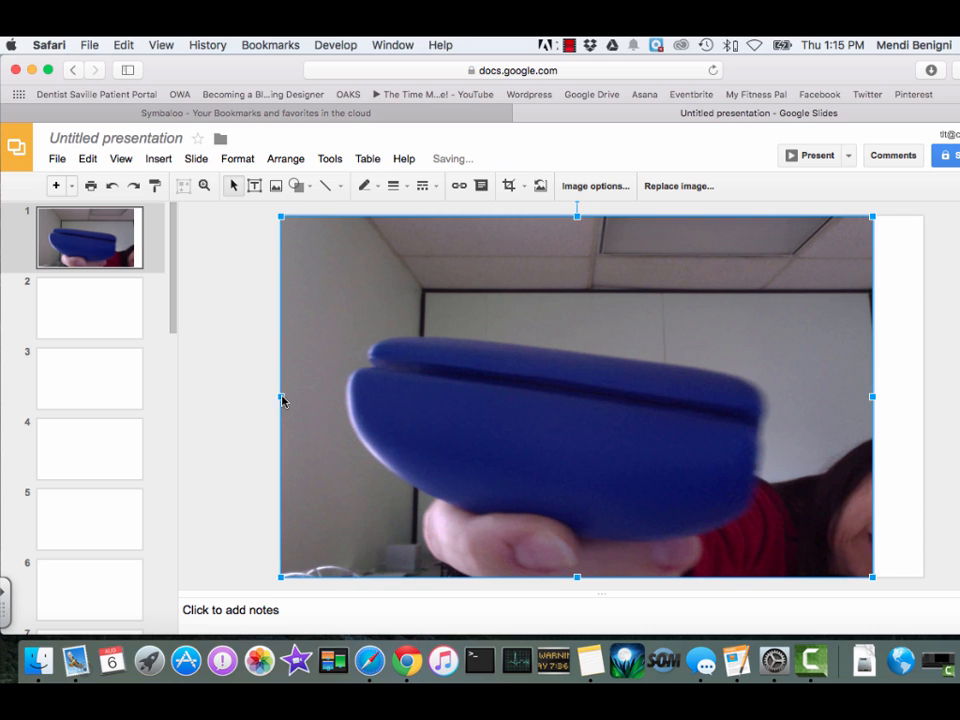
pyautogui.moveTo(872, 396)
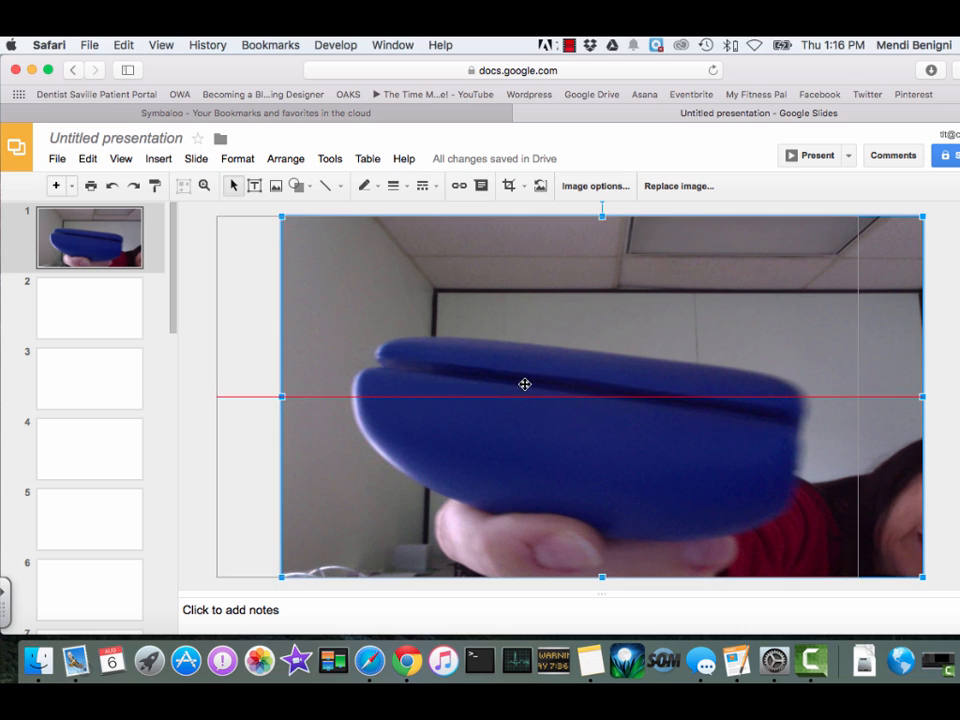
# - Centre the enlarged photo on slide 1 using the guide, deselect it, and move to slide 2
pyautogui.moveTo(524, 384); pyautogui.dragTo(692, 388)
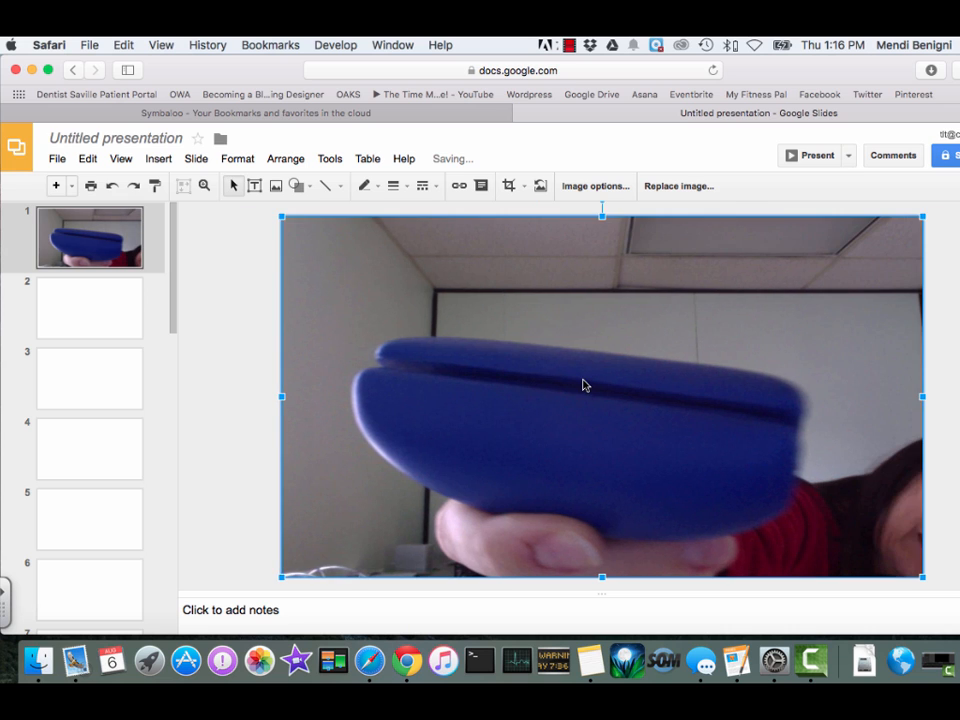
pyautogui.click(268, 376)
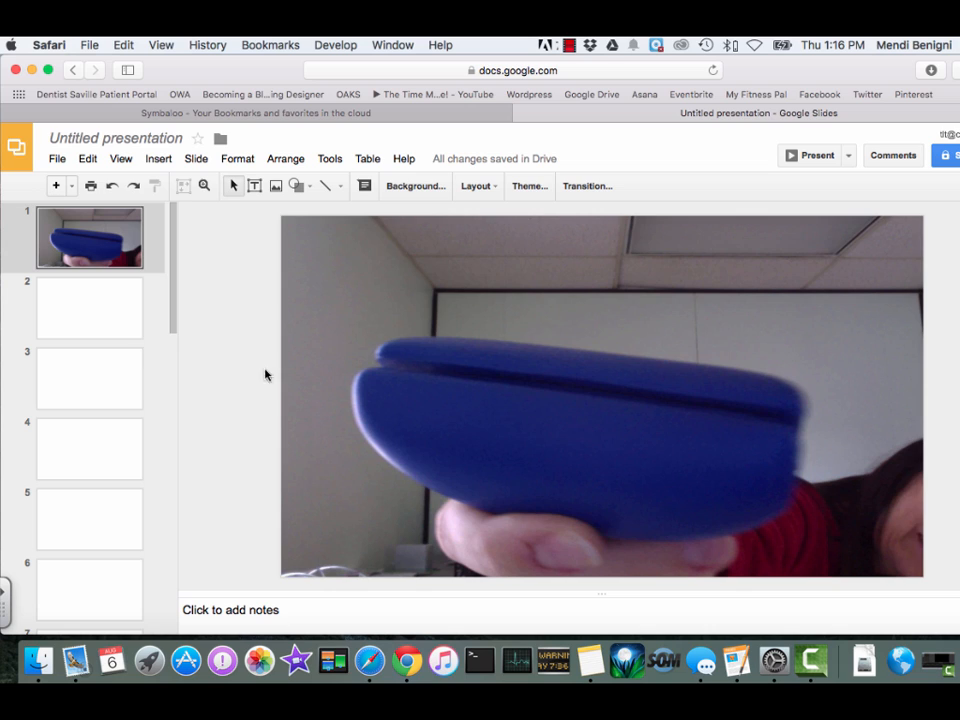
pyautogui.click(88, 308)
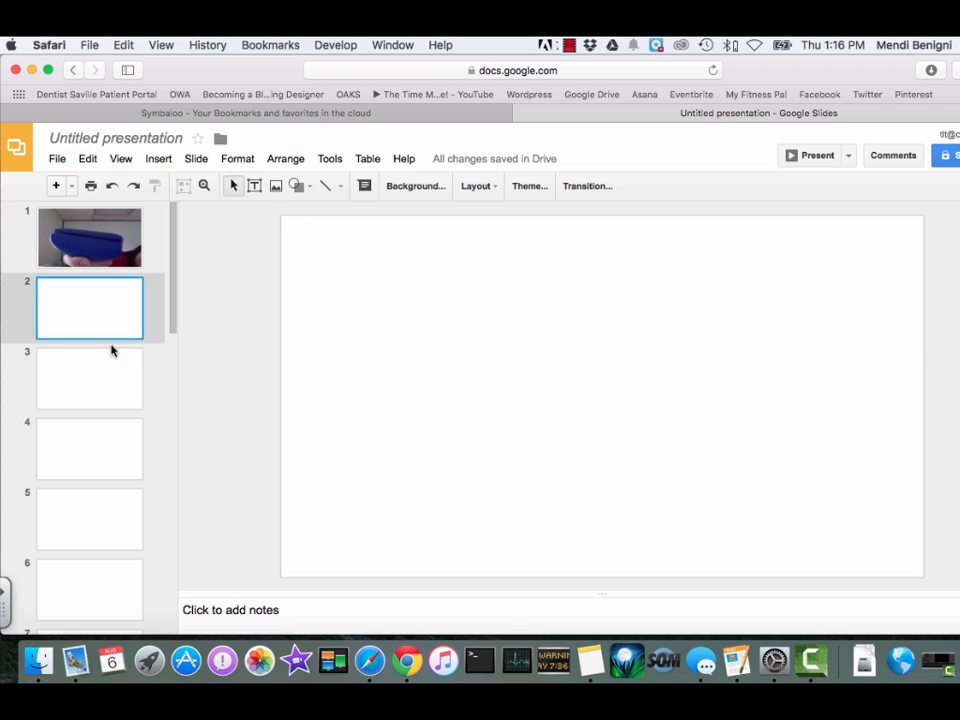
pyautogui.moveTo(176, 414)
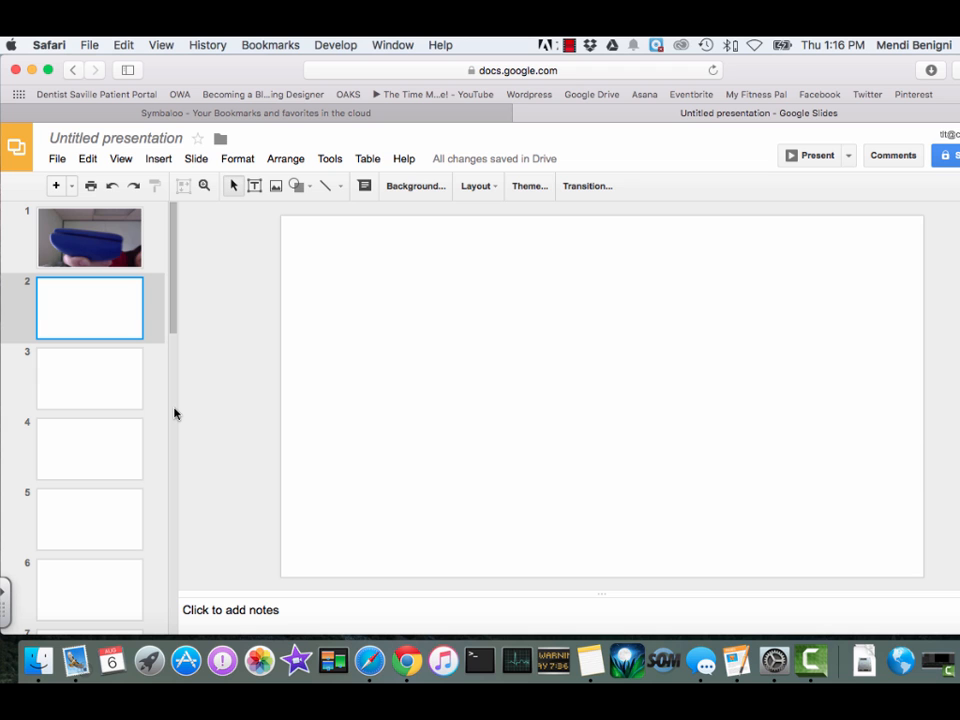
# - Bring up the File menu with the Publish to the web option
pyautogui.click(56, 158)
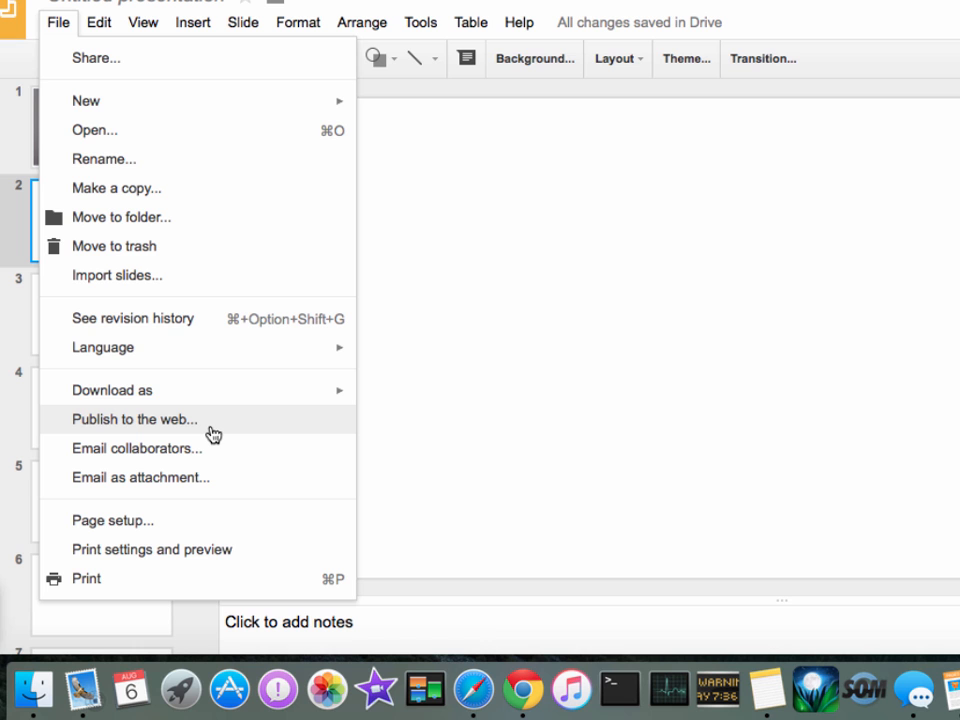
# - Set Publish to the web to auto-advance every 10 seconds and start on load, then publish
pyautogui.click(134, 420)
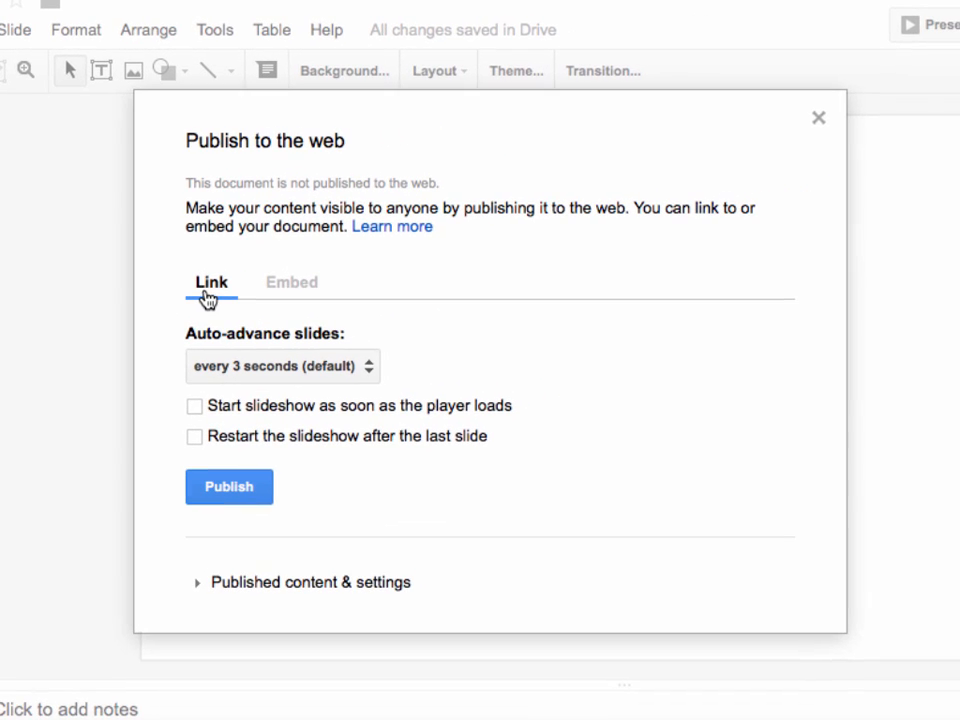
pyautogui.moveTo(248, 318)
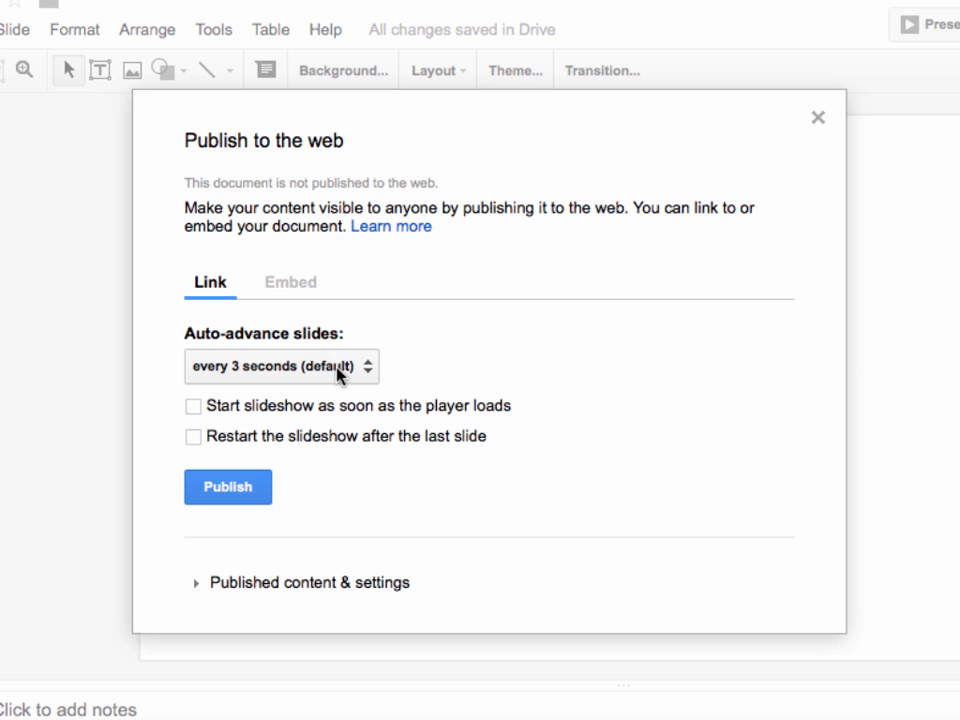
pyautogui.click(284, 366)
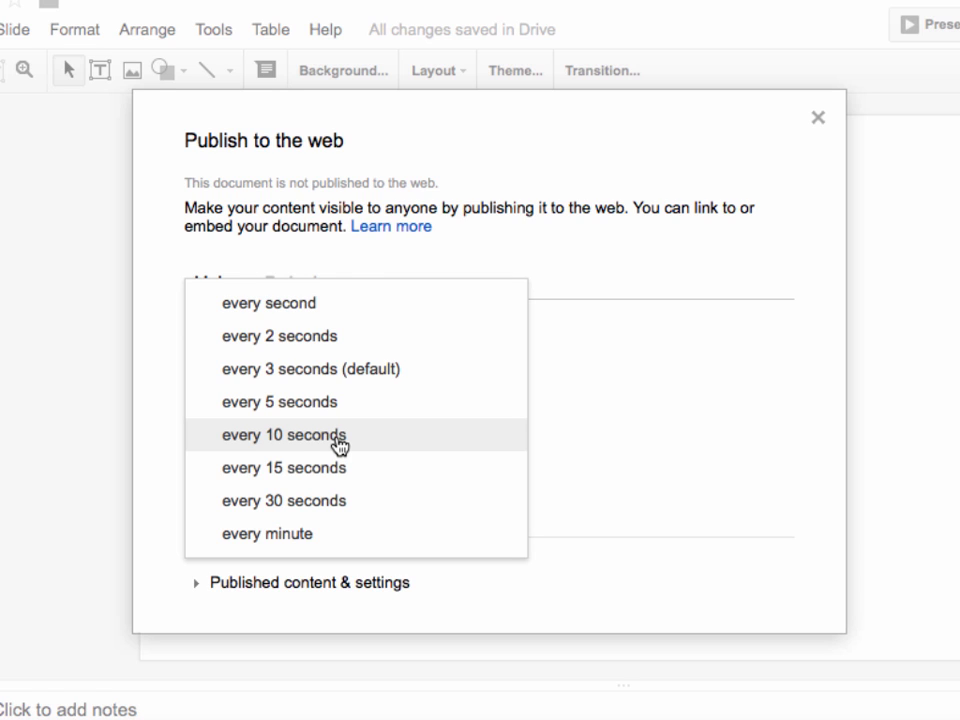
pyautogui.moveTo(336, 448)
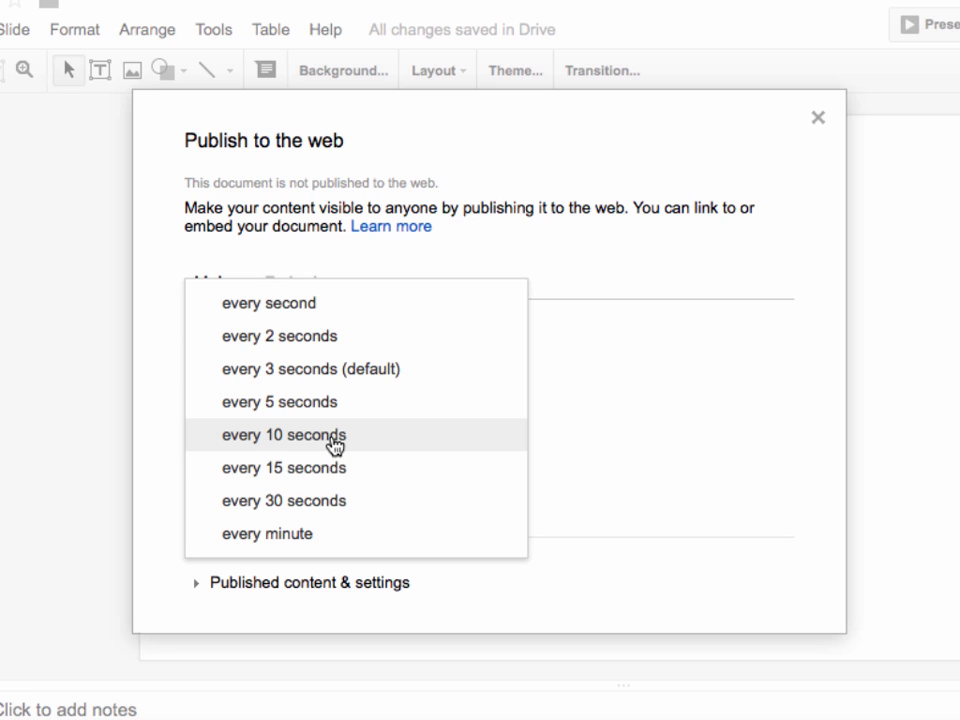
pyautogui.click(284, 434)
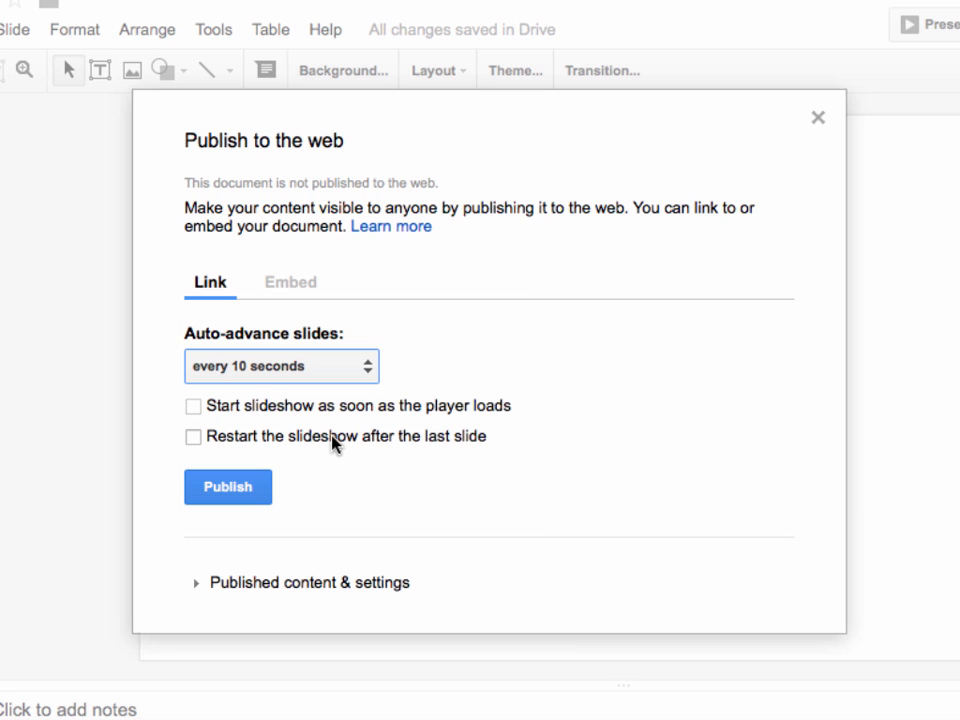
pyautogui.moveTo(224, 410)
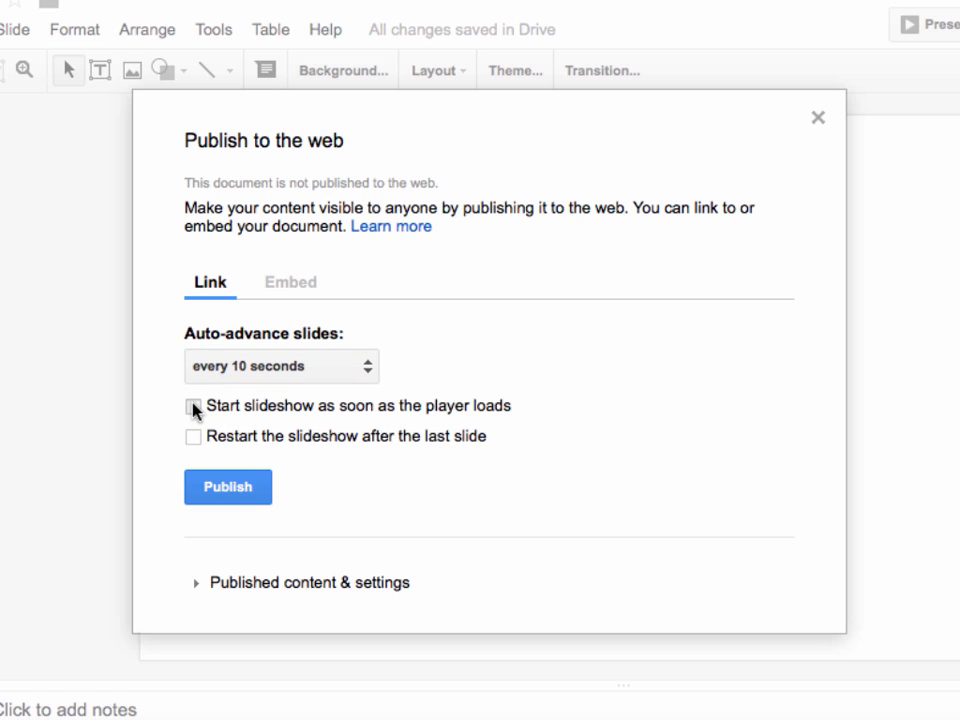
pyautogui.click(192, 410)
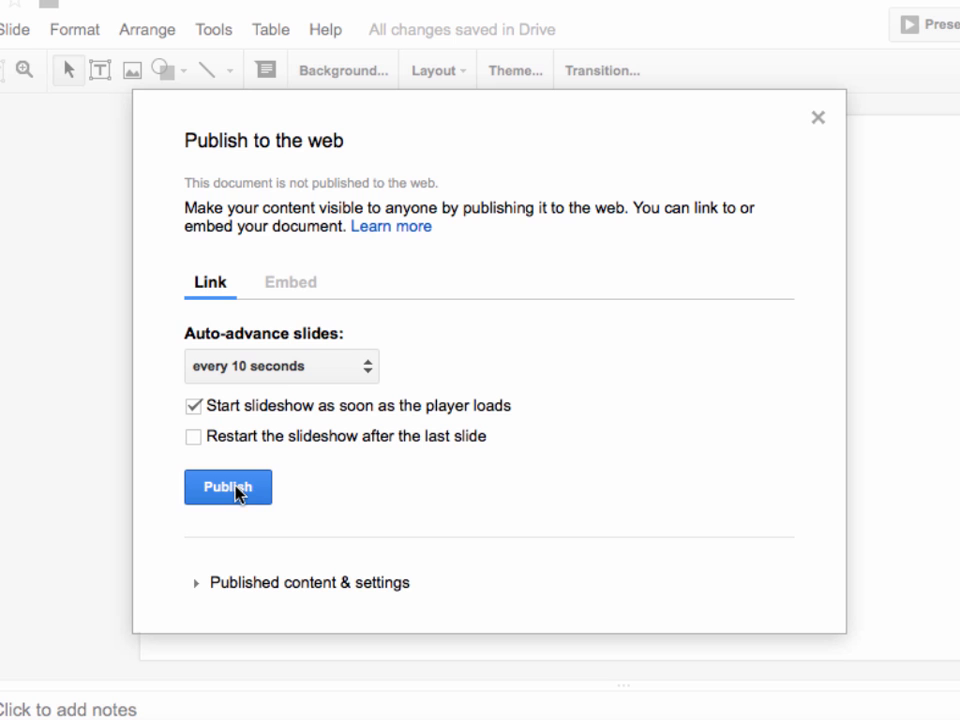
pyautogui.click(228, 488)
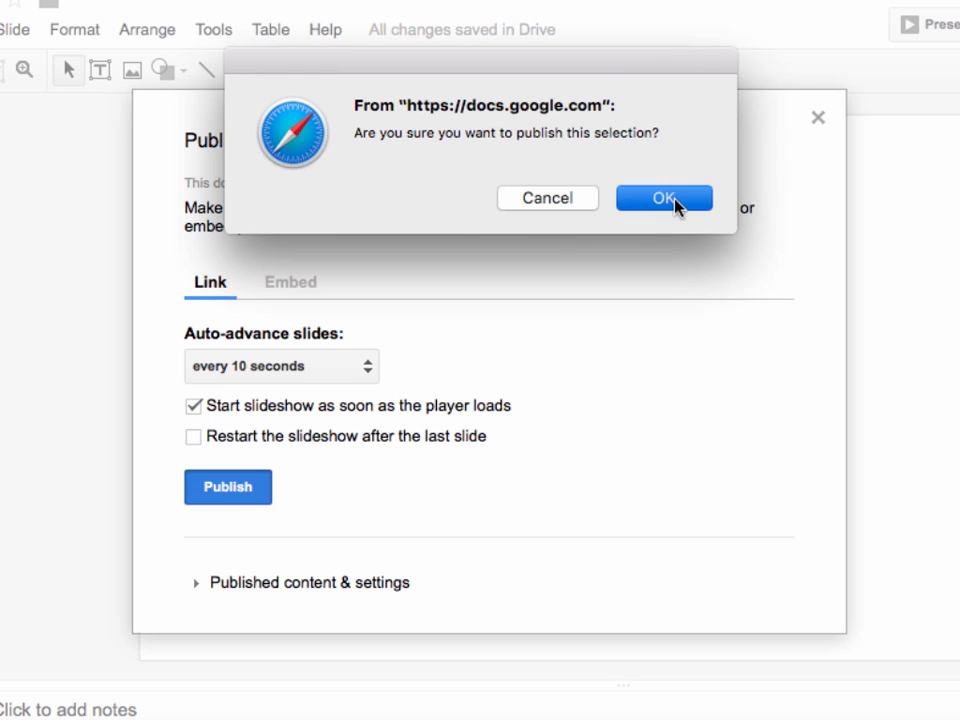
# - Confirm publishing and select the published auto-advance link for copying
pyautogui.click(664, 198)
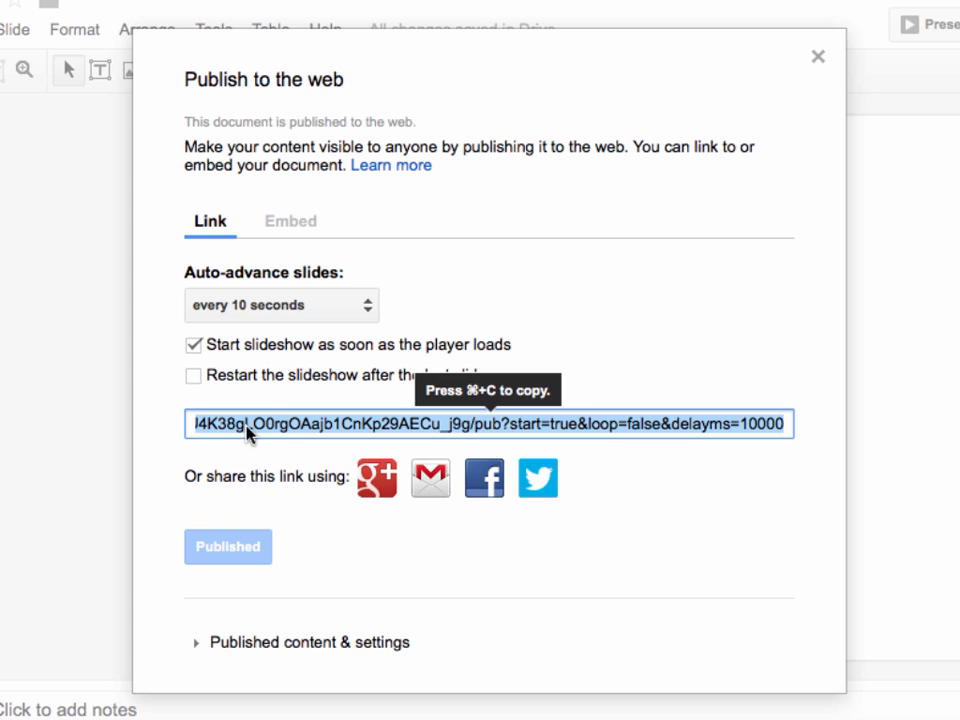
pyautogui.moveTo(636, 452)
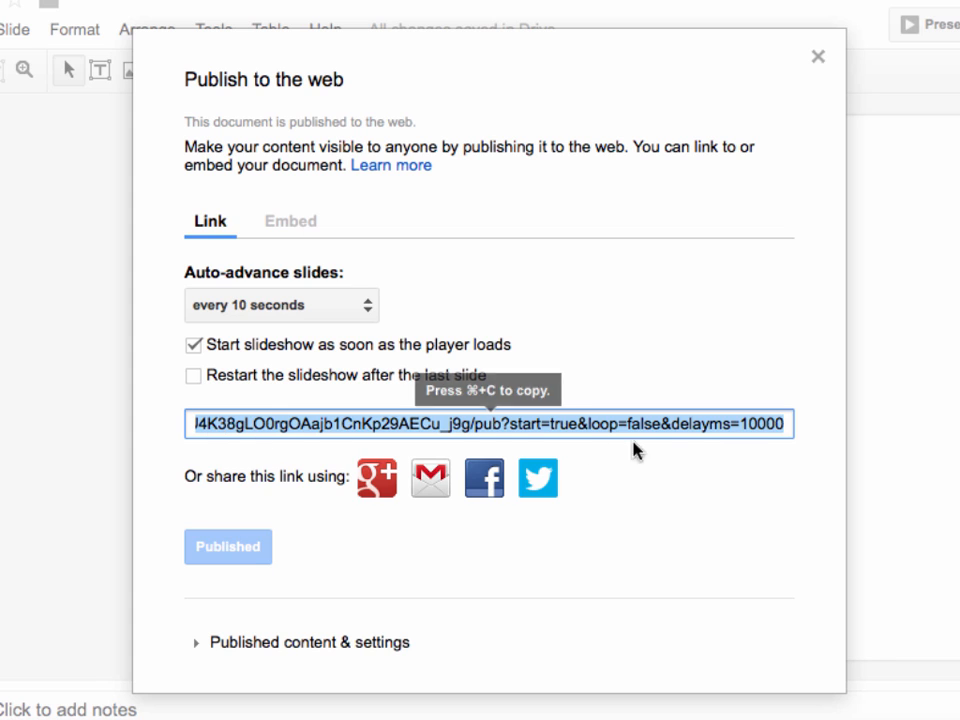
pyautogui.moveTo(500, 396)
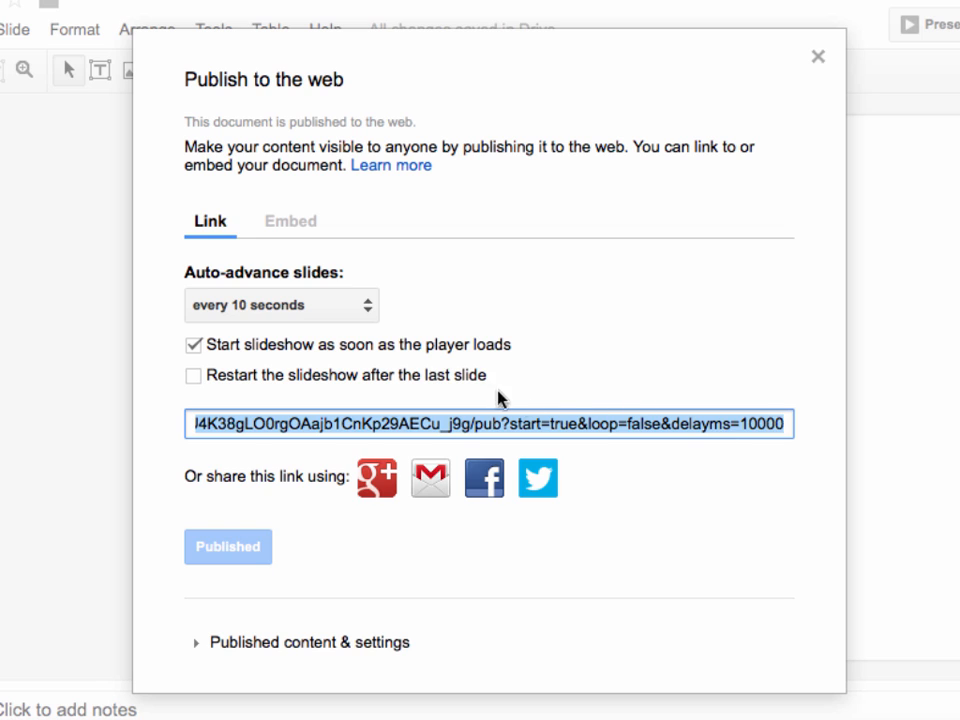
pyautogui.click(496, 424)
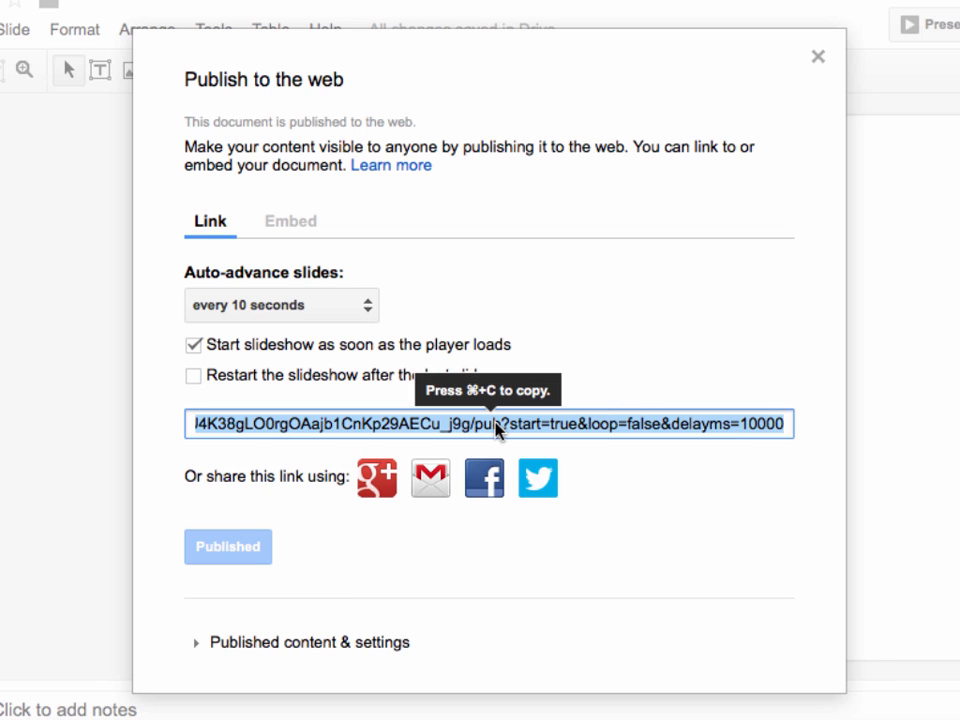